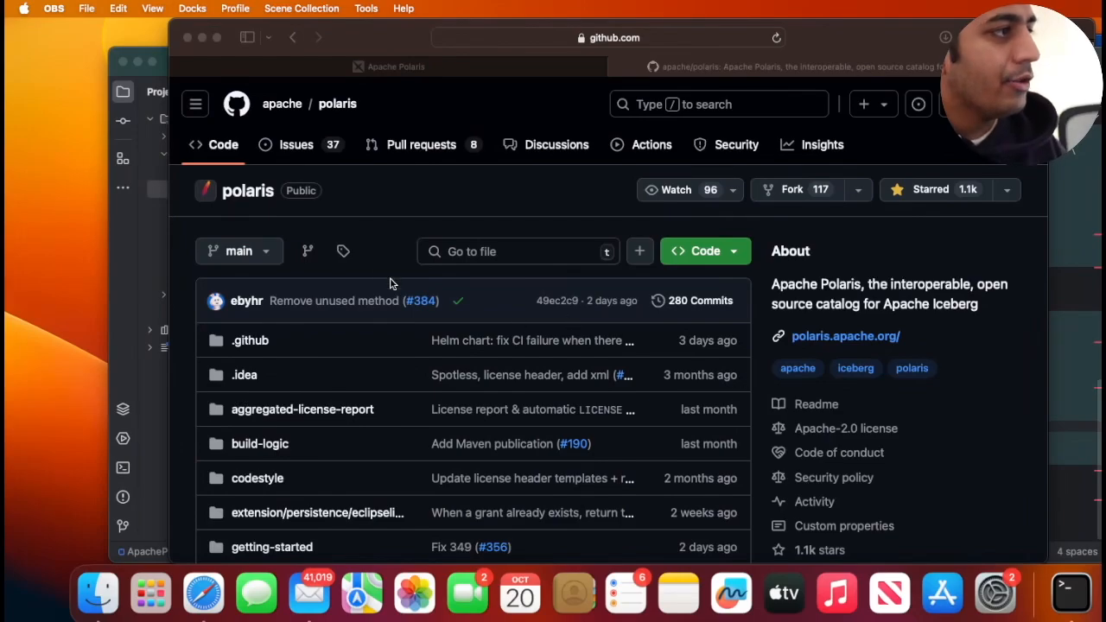
mouse_move(609, 246)
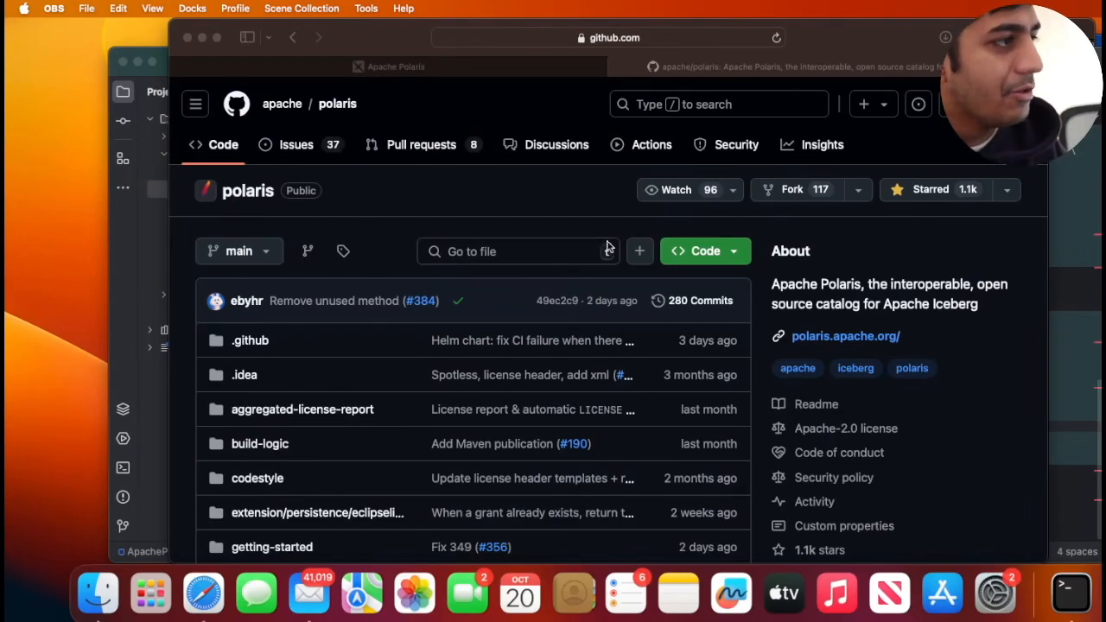
- Locate docker-compose.yml in the cloned polaris repo and read through it
left_click(705, 250)
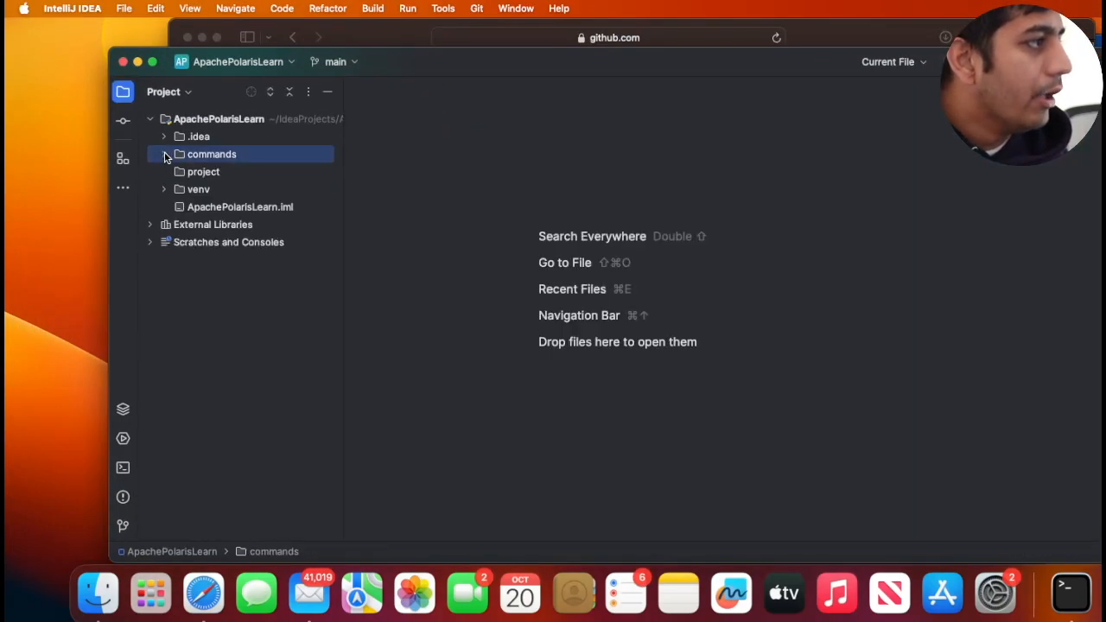
left_click(204, 172)
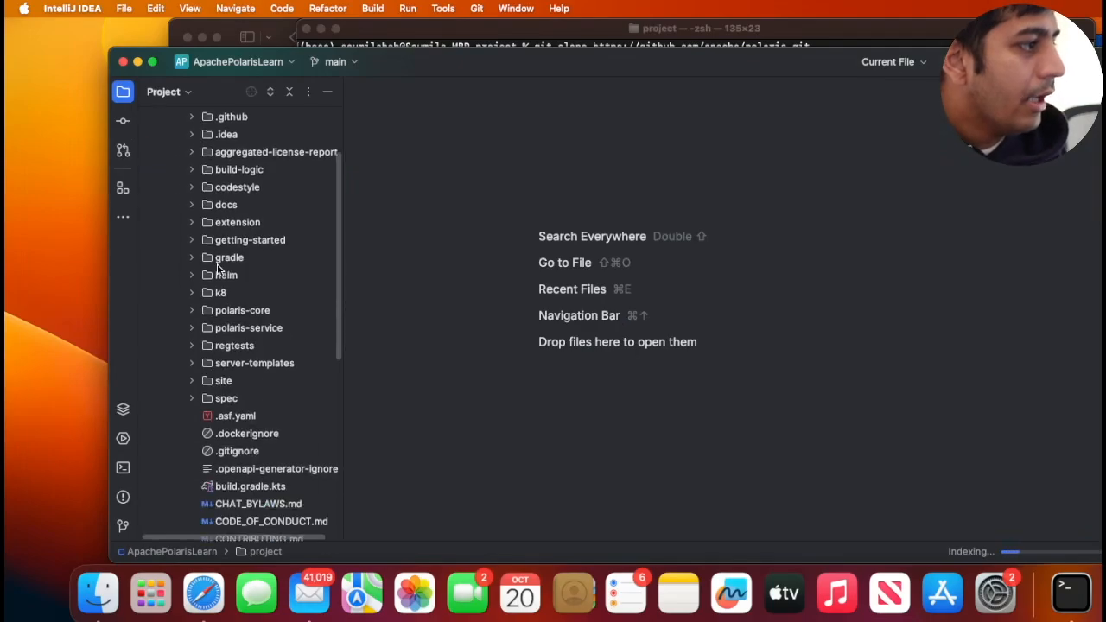
scroll("down", 3)
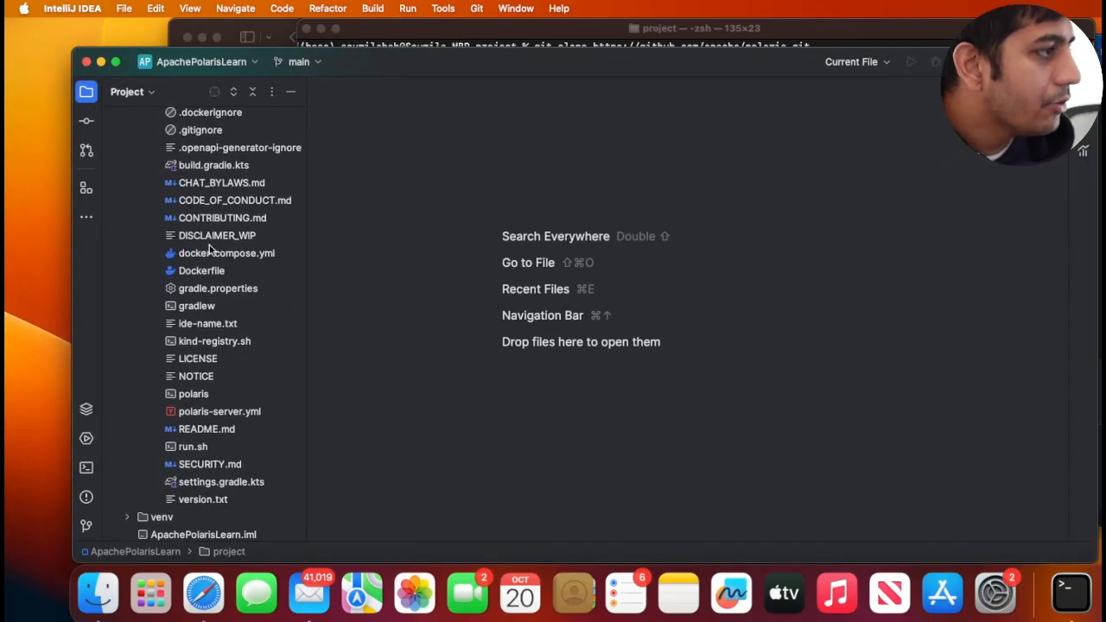
double_click(227, 252)
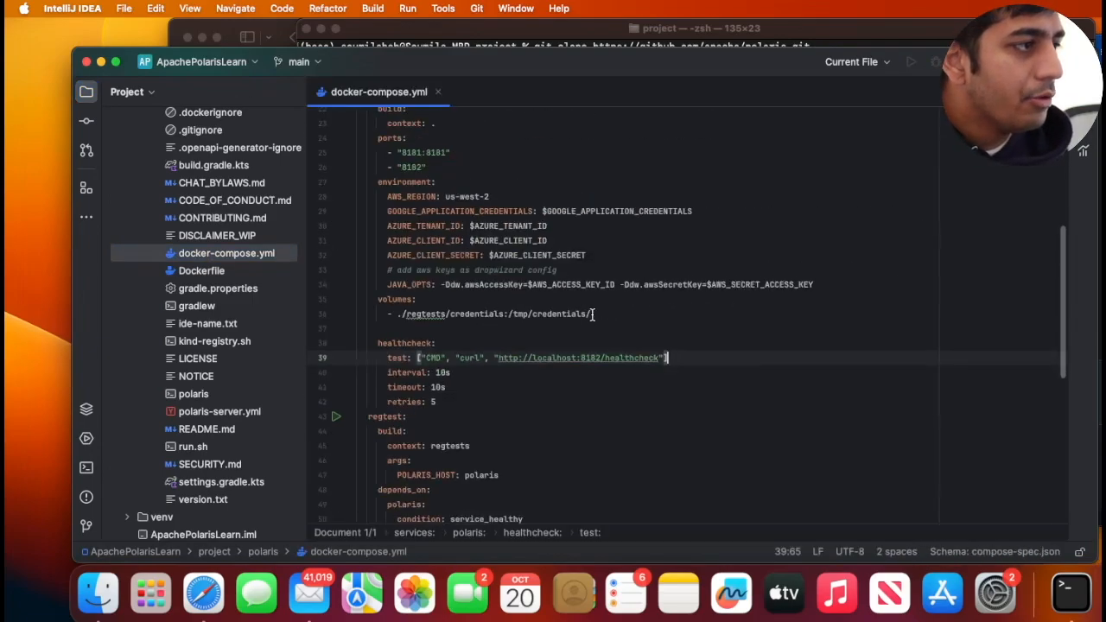
scroll("down", 3)
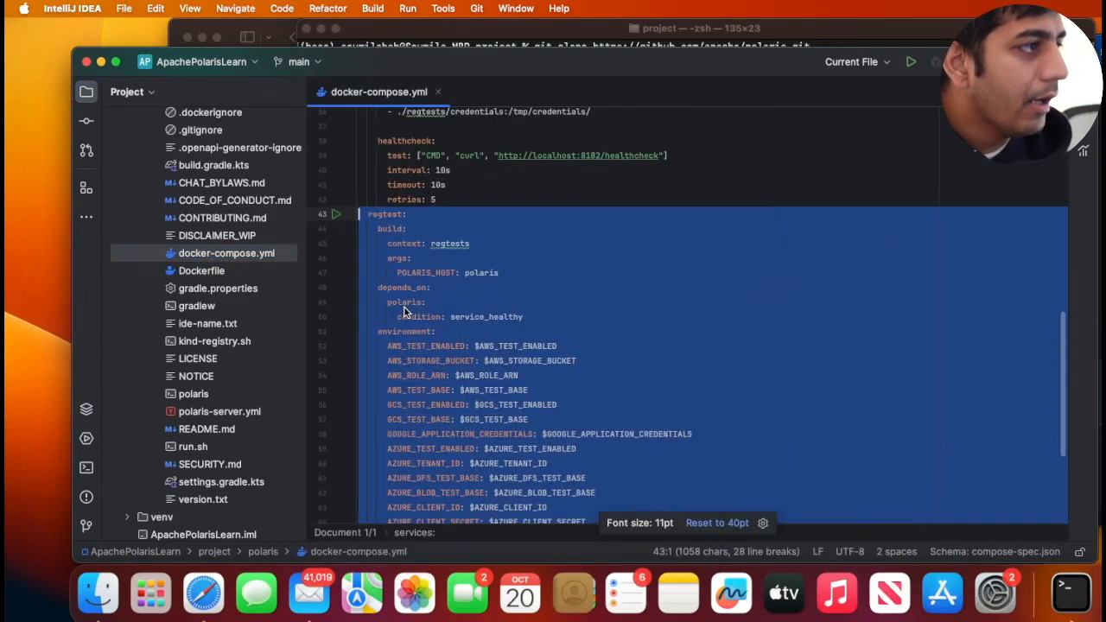
key("cmd+/")
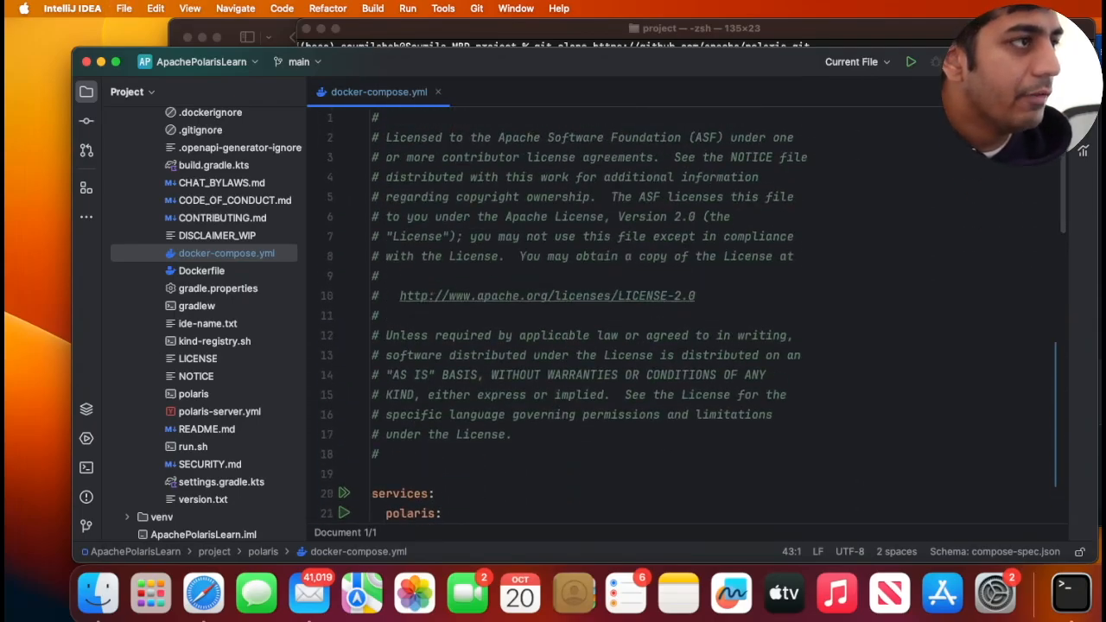
- Collapse the project folder and bring up the commands folder's cleaned.md notes
left_click(218, 287)
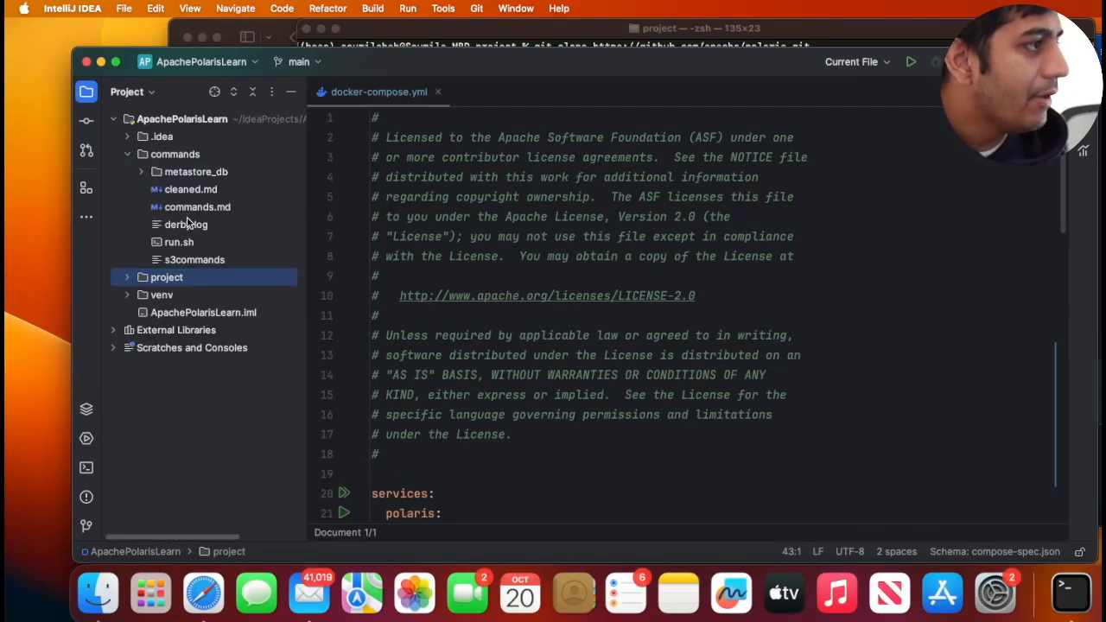
left_click(190, 189)
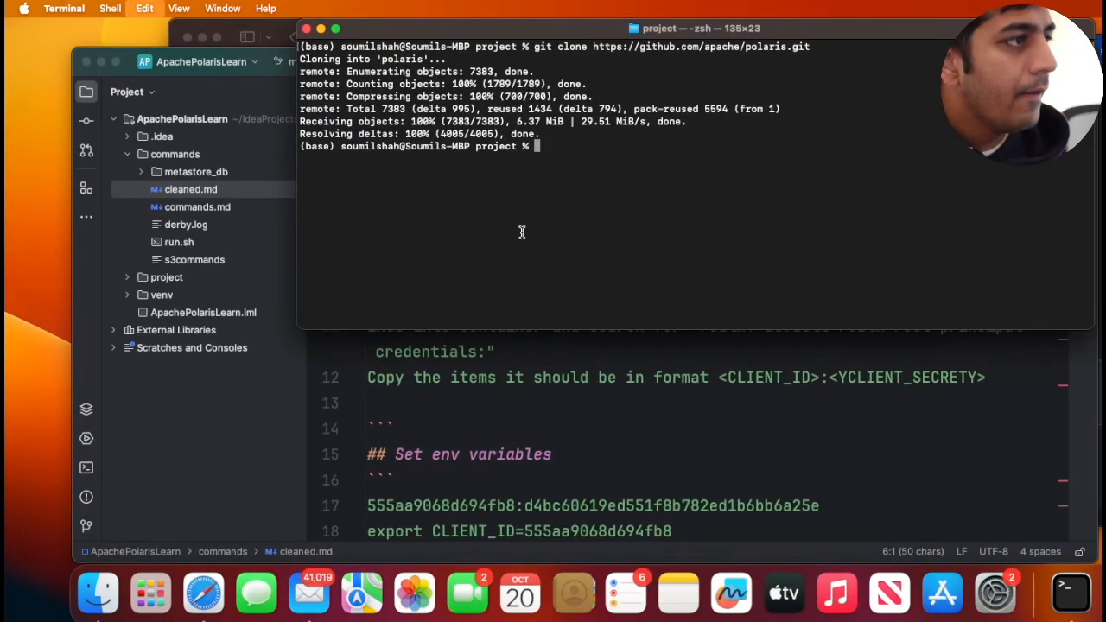
- Discard the half-typed docker compose command and change directory into polaris
type("docker compose -f docker-compose.yml")
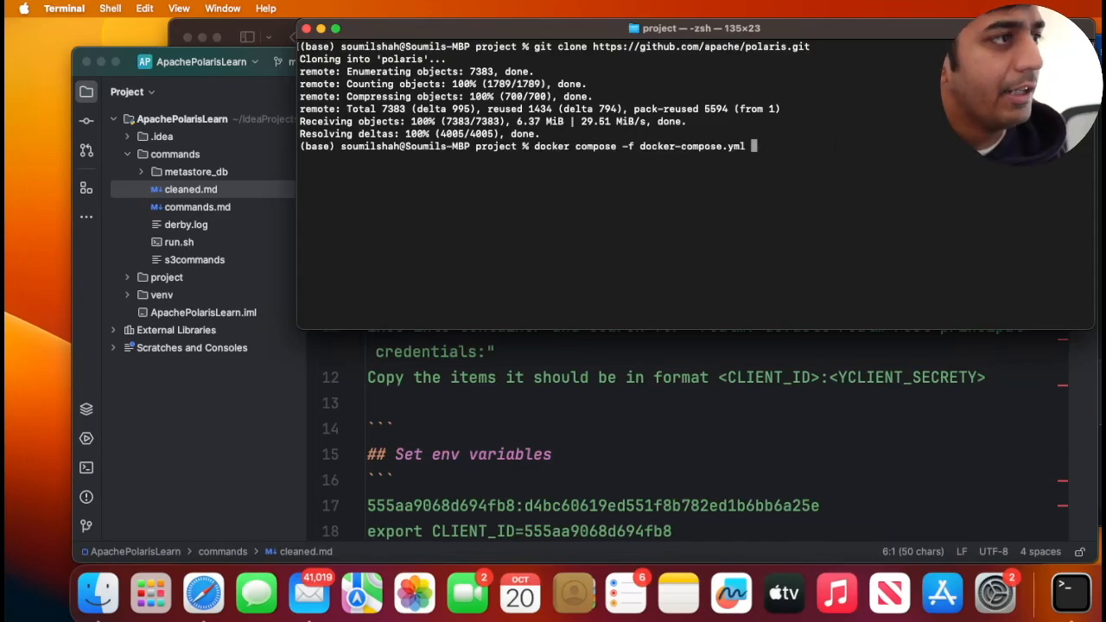
key("Backspace")
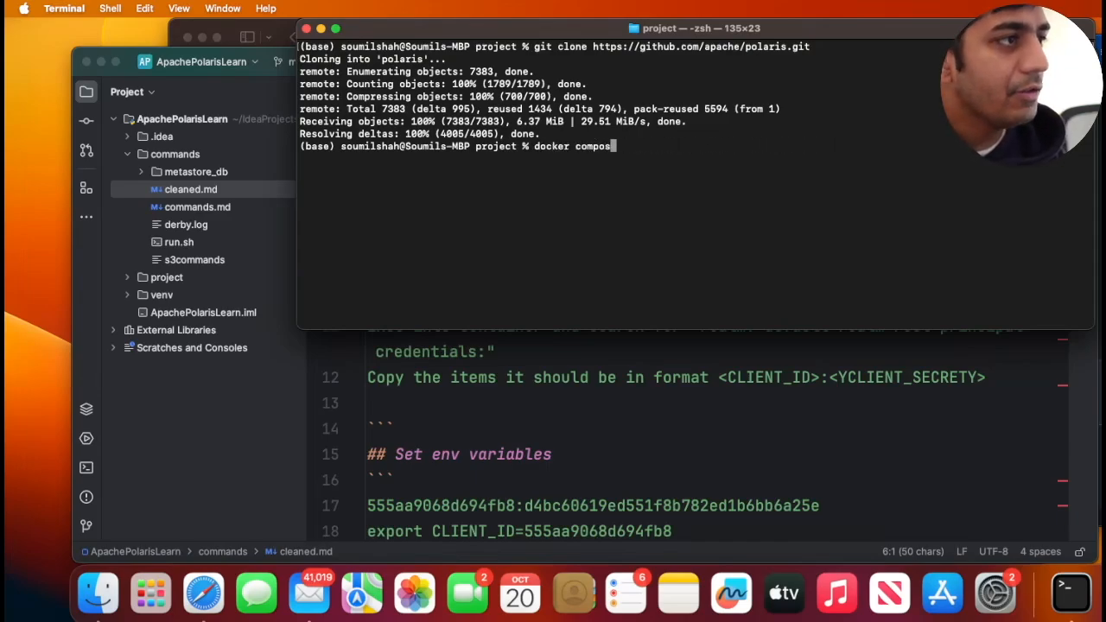
type("cd polaris")
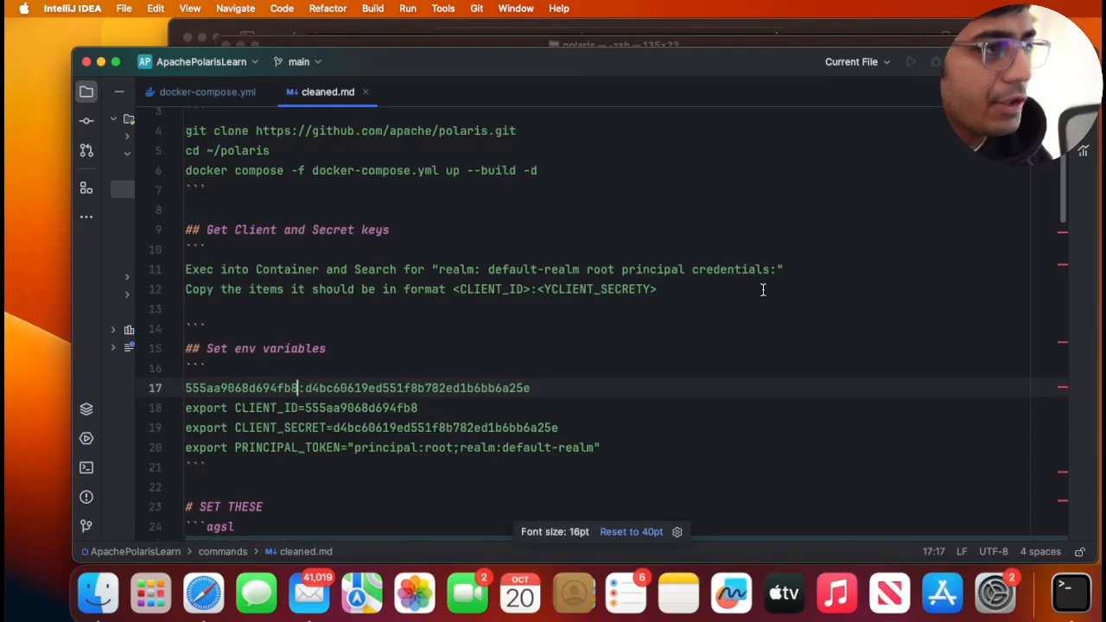
- Select the old CLIENT_ID:CLIENT_SECRET pair on line 17 of cleaned.md
left_click_drag(439, 270, 778, 269)
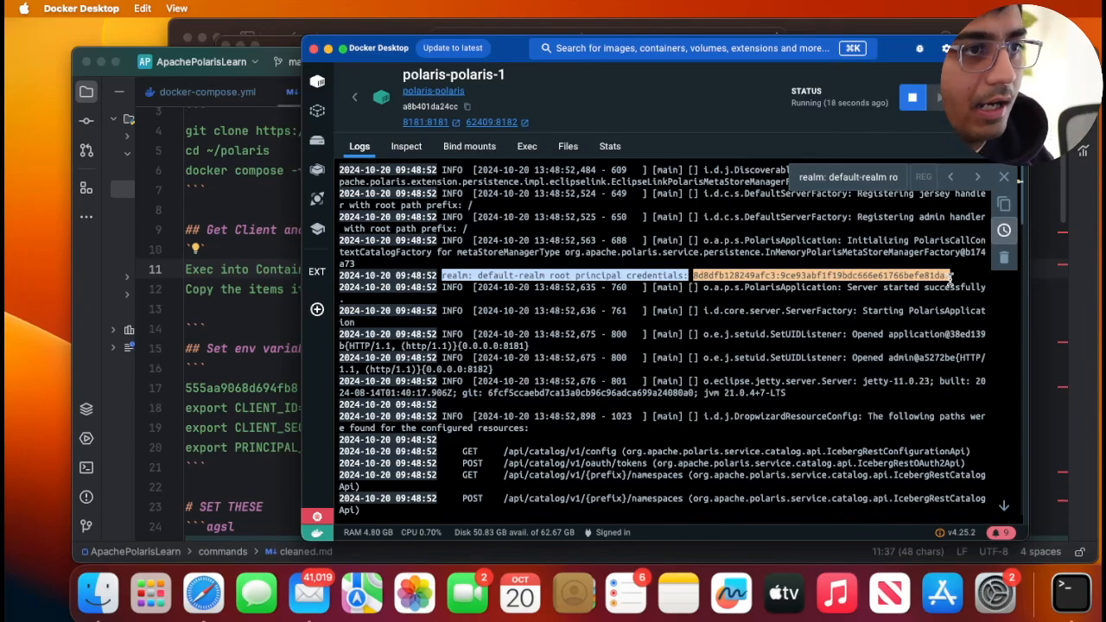
- Copy the root principal credentials from the polaris-1 container log
right_click(829, 280)
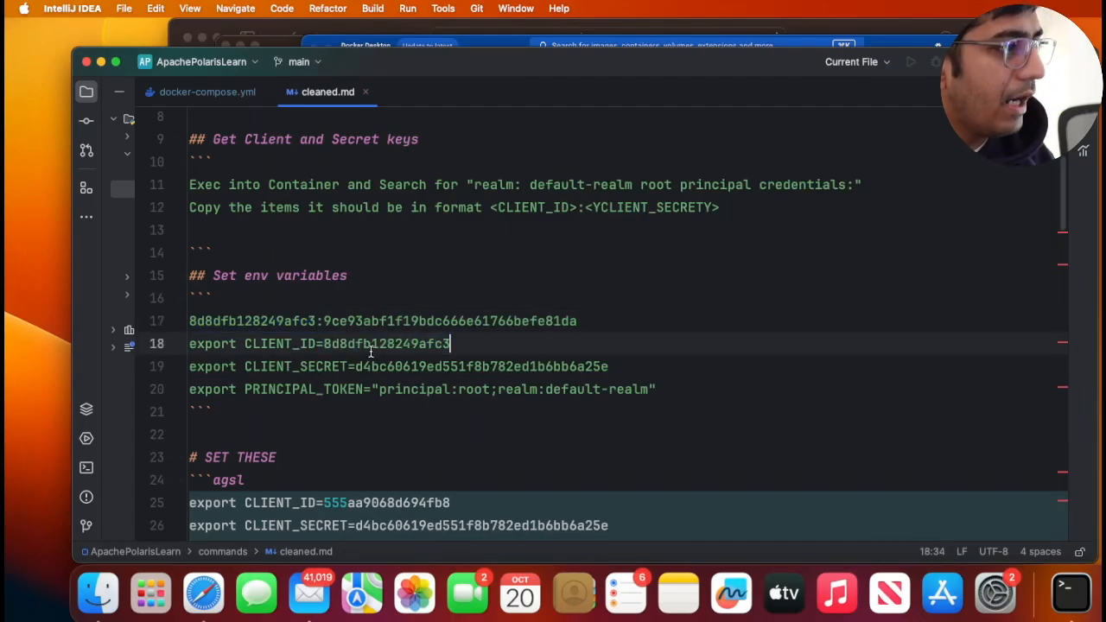
- Replace the old client secret in the export lines with the new one, then show the project tree
left_click_drag(323, 319, 577, 320)
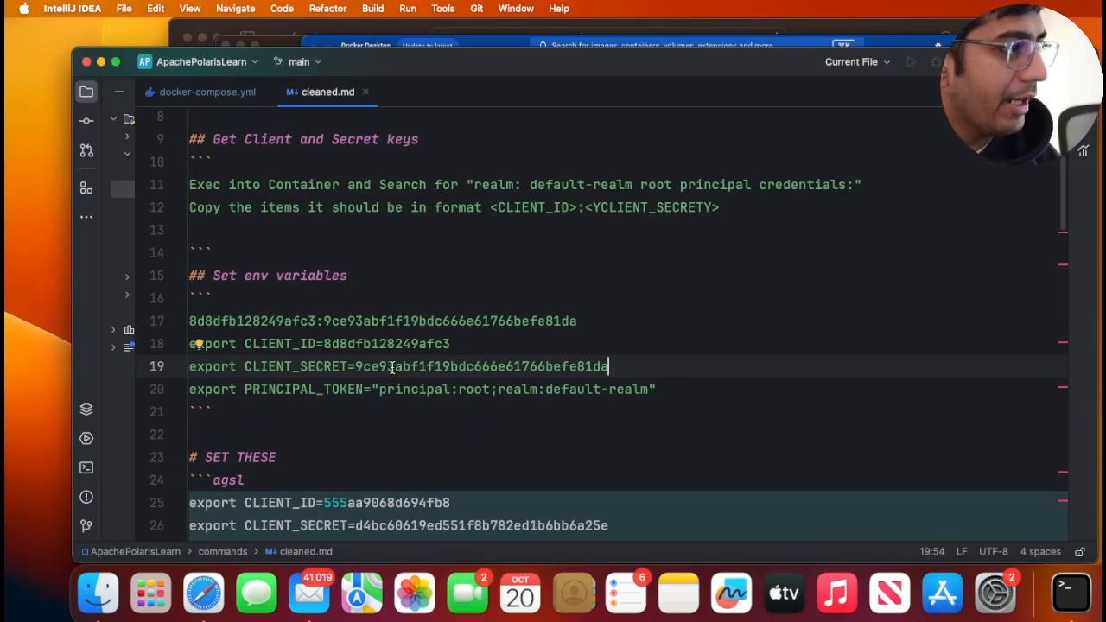
scroll("down", 3)
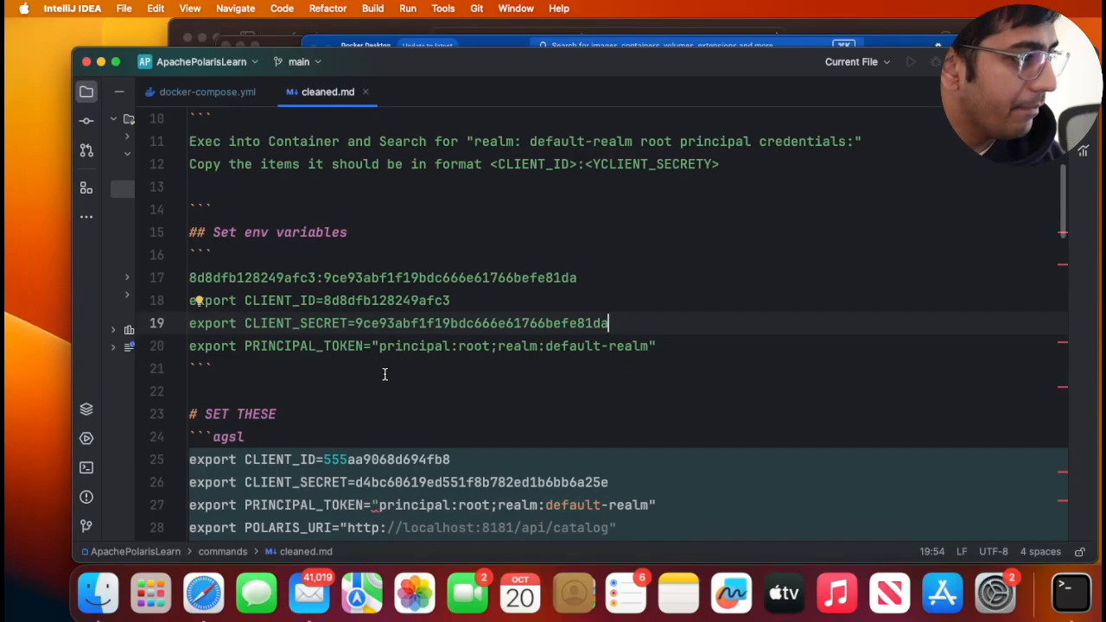
scroll("down", 3)
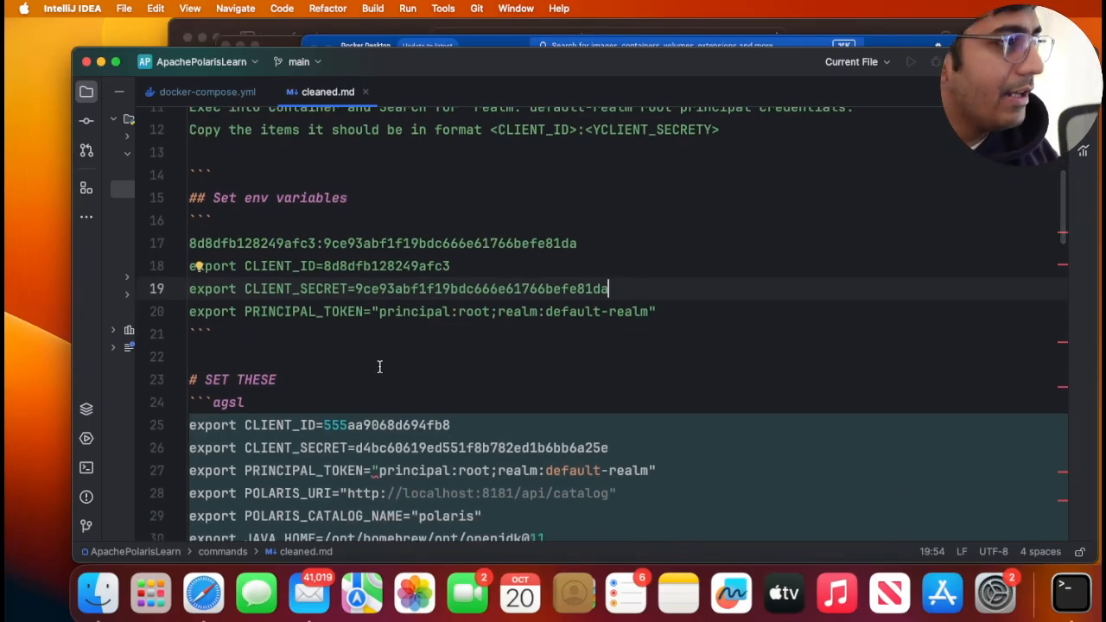
left_click(86, 90)
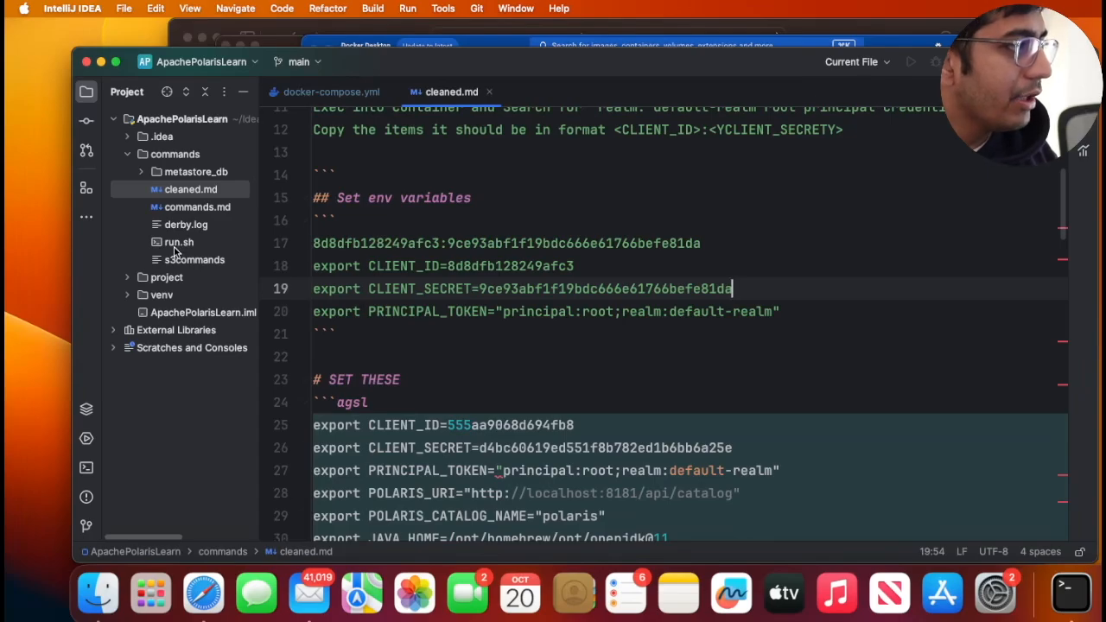
- Read through run.sh creating the polaris catalog, roles and principal assignments
left_click(180, 242)
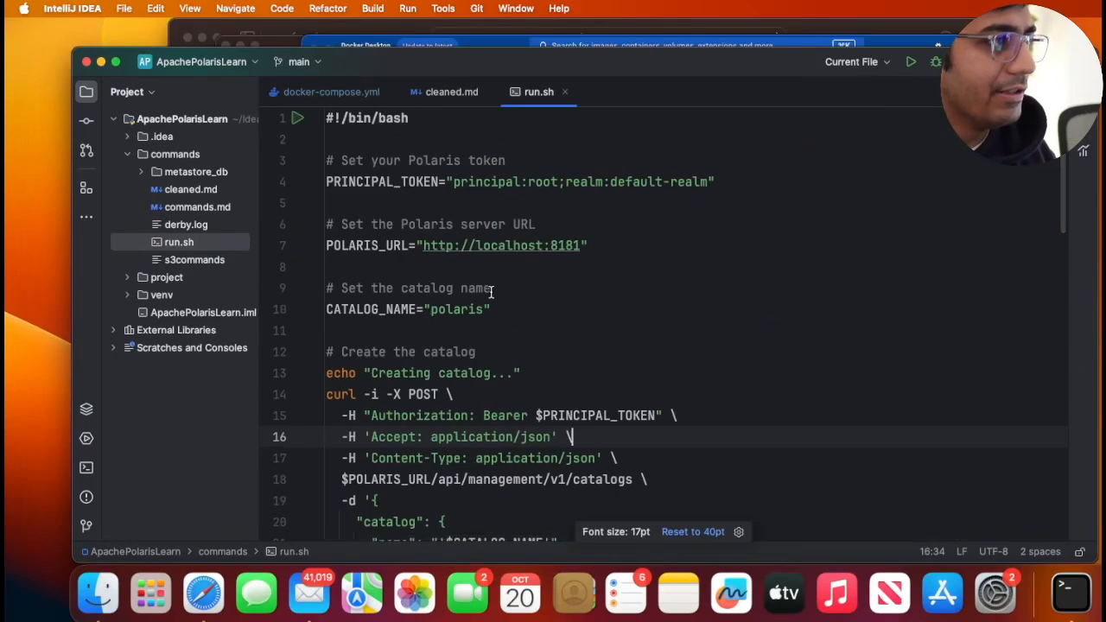
mouse_move(453, 214)
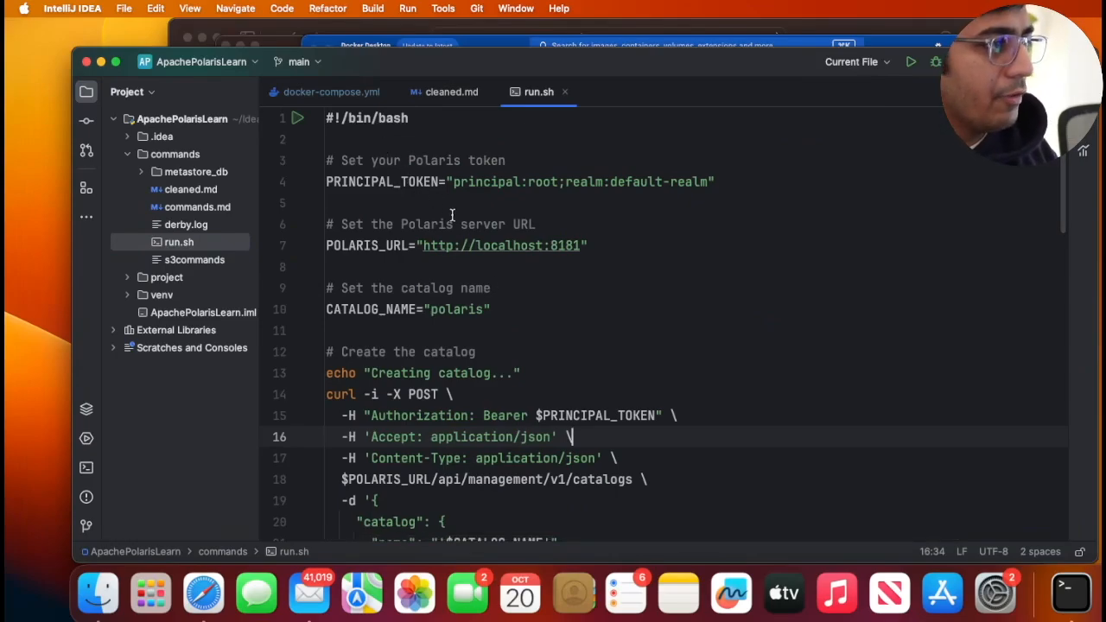
scroll("down", 3)
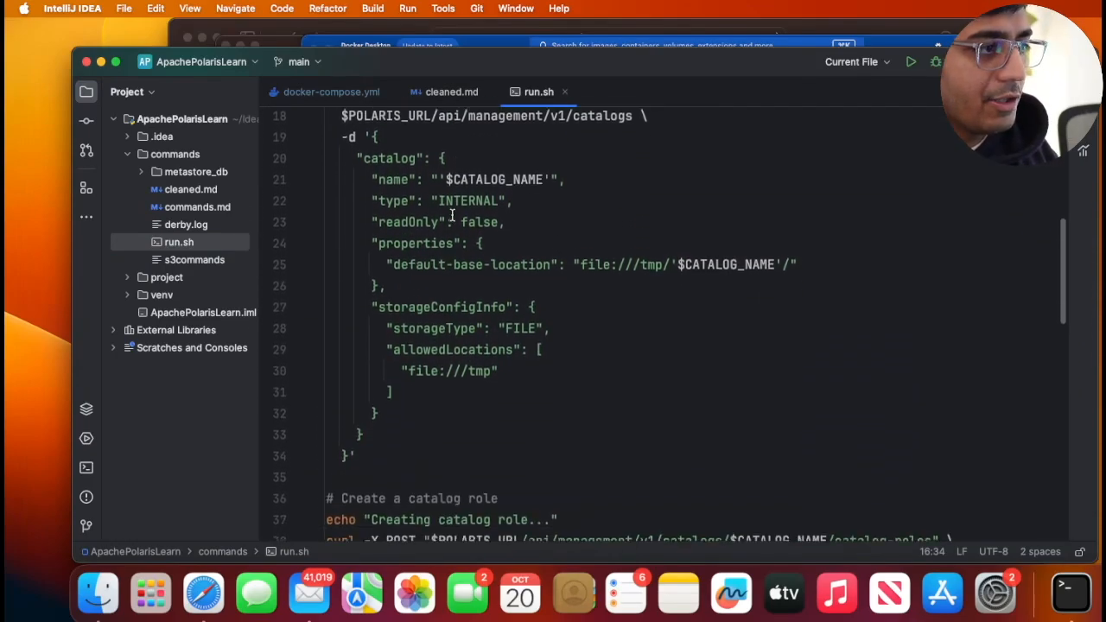
scroll("up", 3)
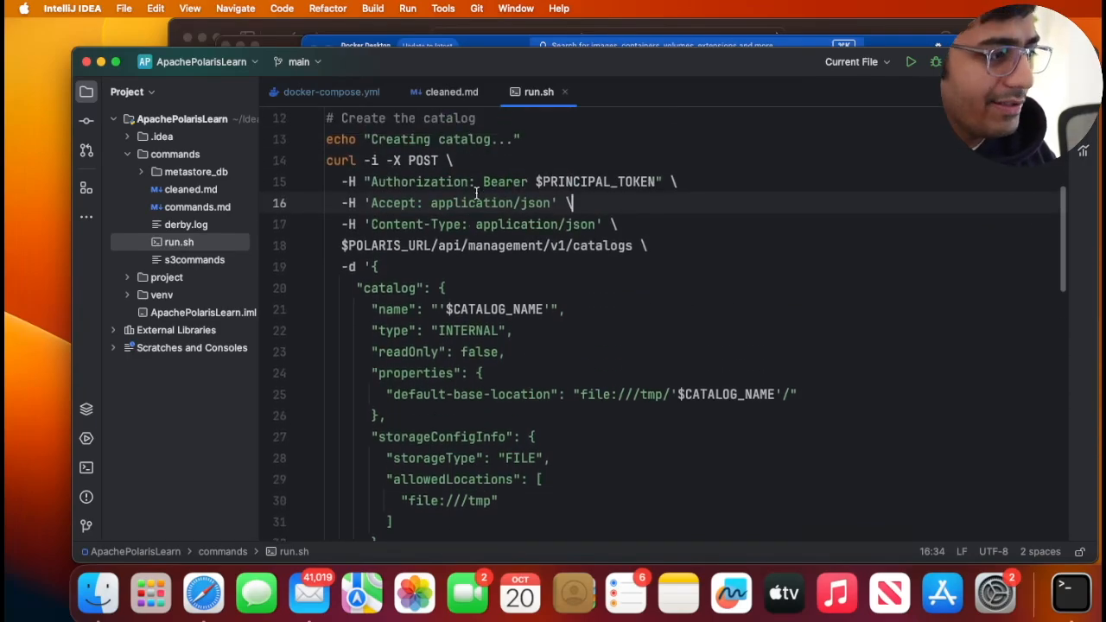
scroll("down", 3)
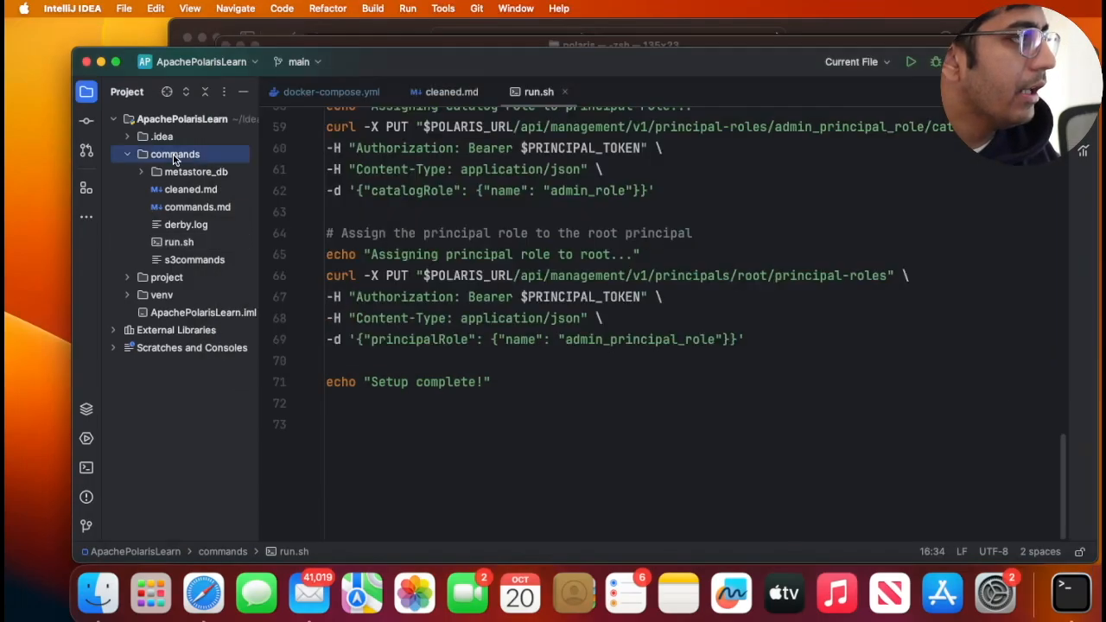
right_click(175, 154)
type("ls")
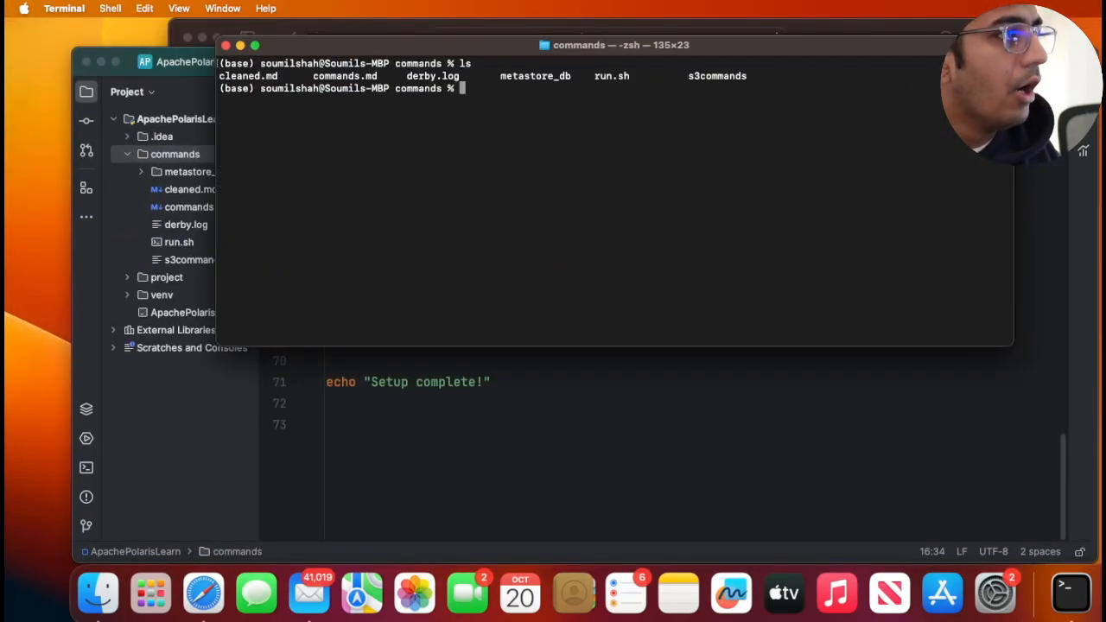
- Make run.sh executable with chmod +x and run ./run.sh
type("ch")
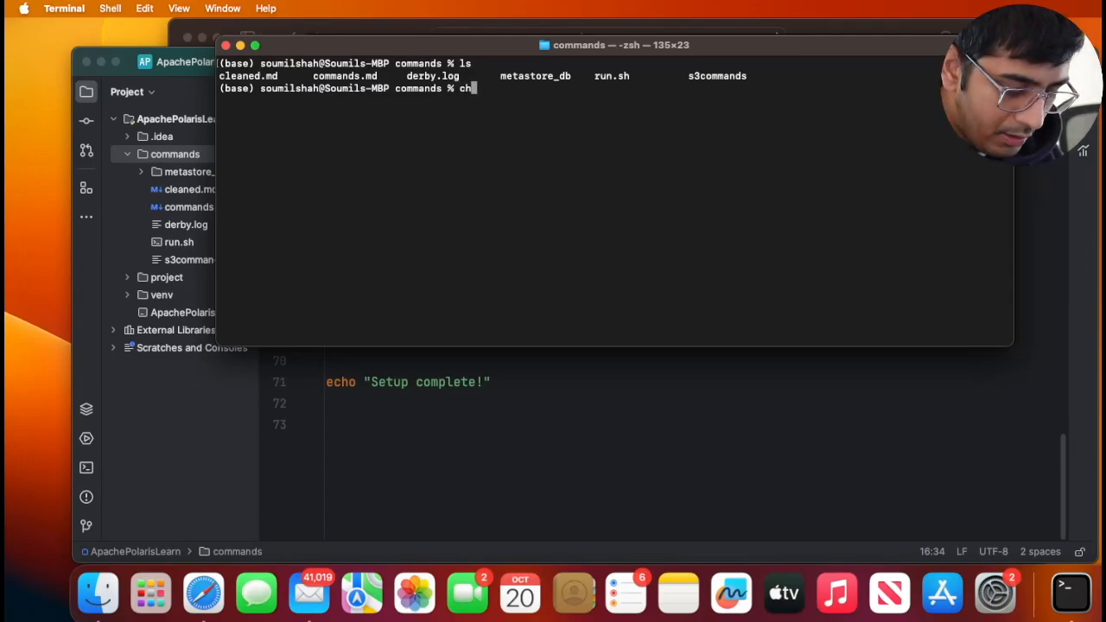
type("mod")
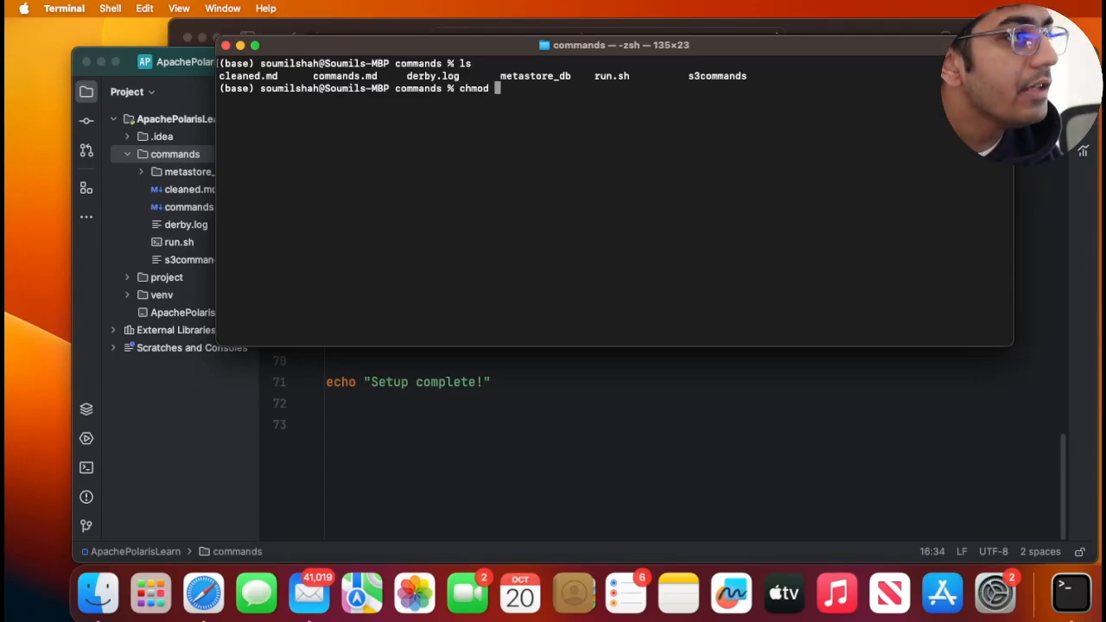
type("+x r")
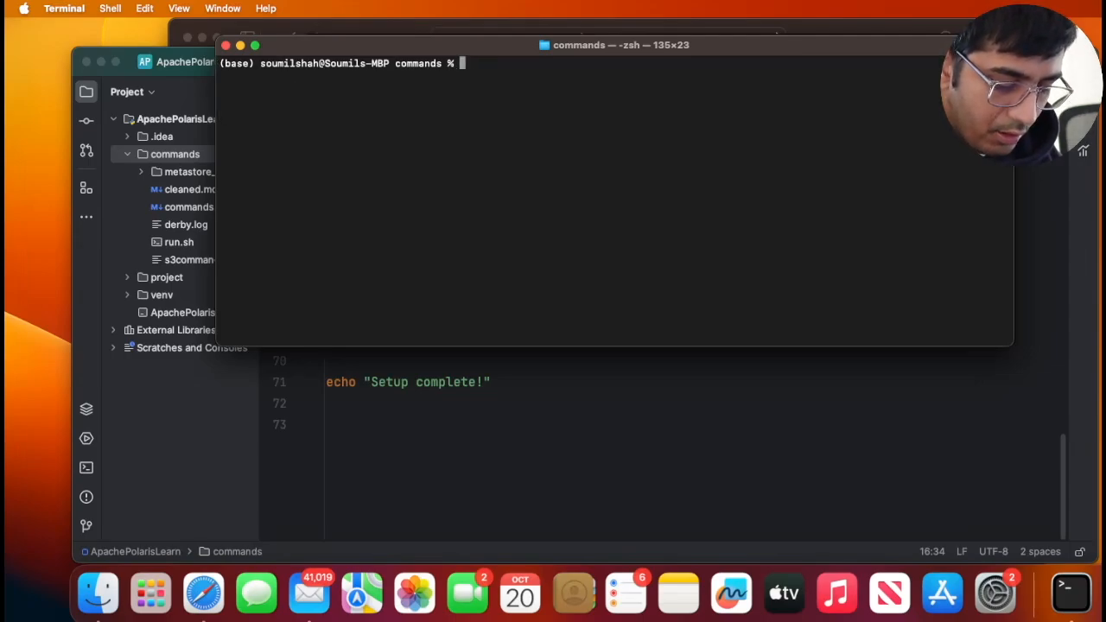
type("./run.sh")
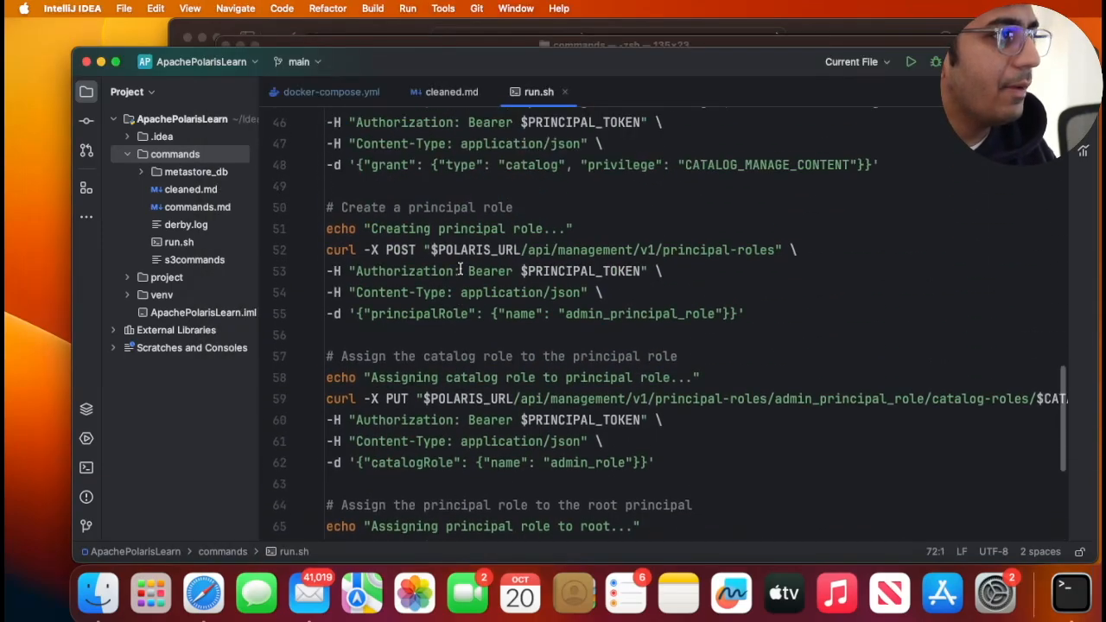
- Paste the newly generated CLIENT_ID and CLIENT_SECRET over the old values in cleaned.md
left_click(449, 91)
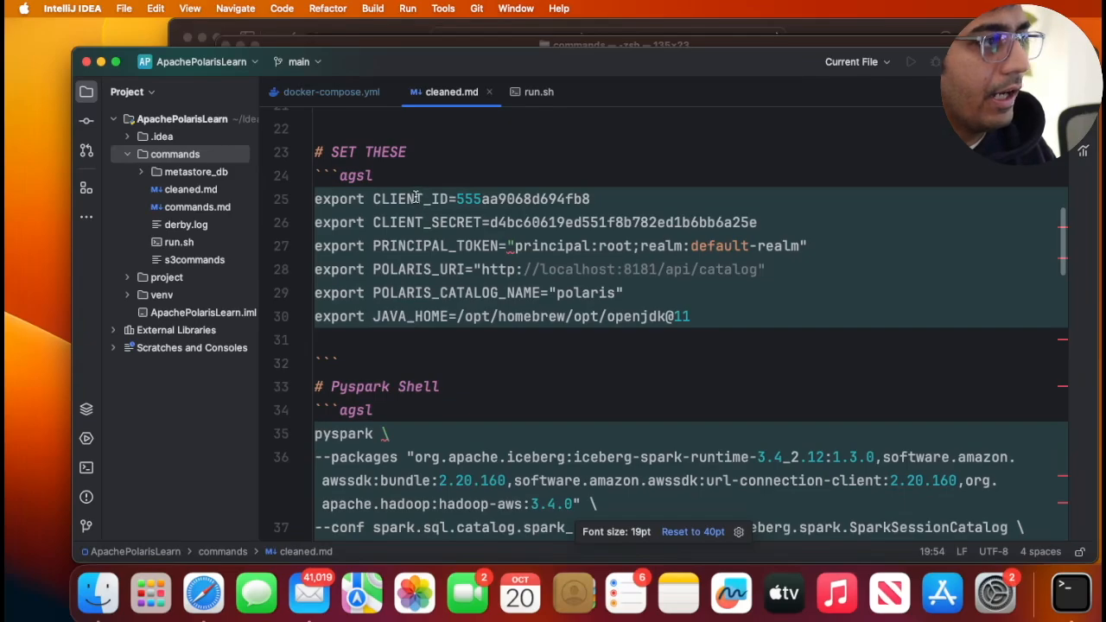
left_click_drag(314, 199, 691, 317)
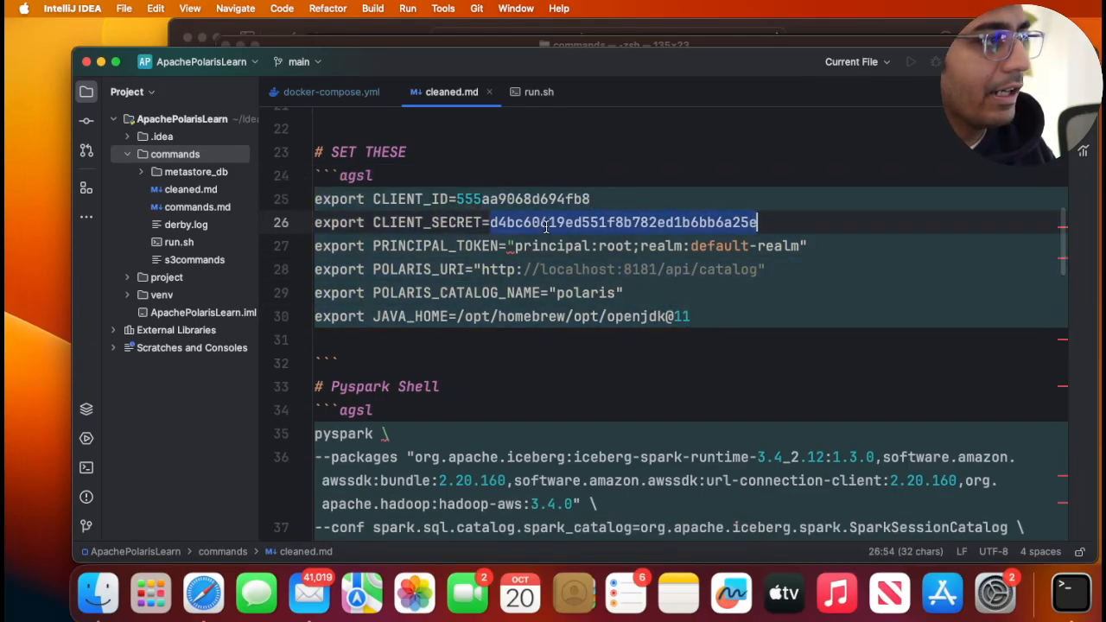
scroll("up", 3)
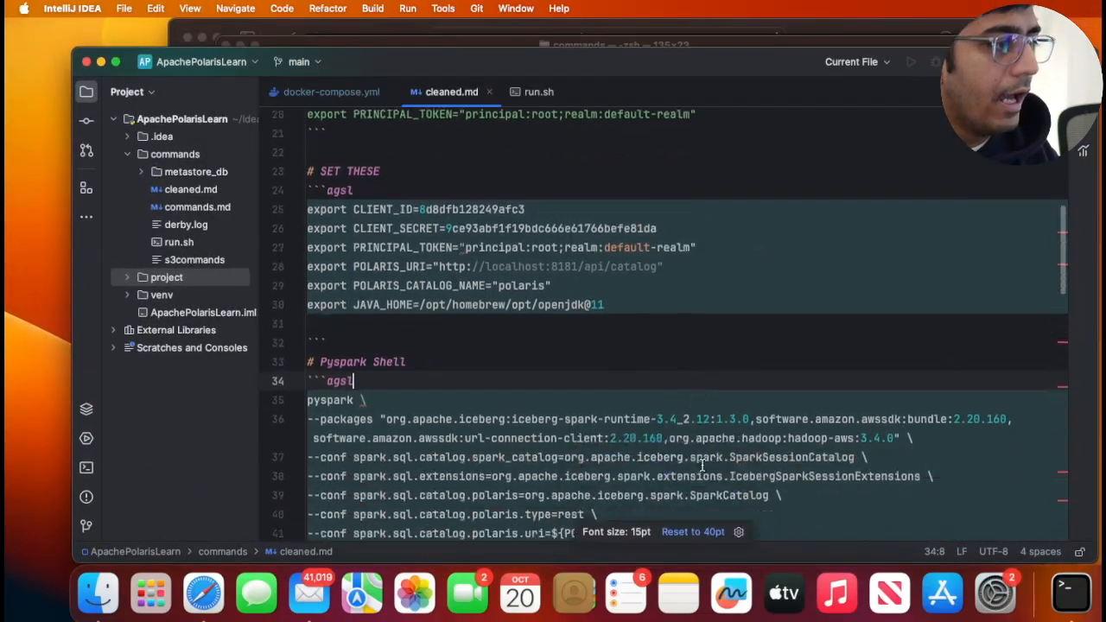
- Select the full PySpark shell launch command with its Polaris catalog settings
scroll("down", 3)
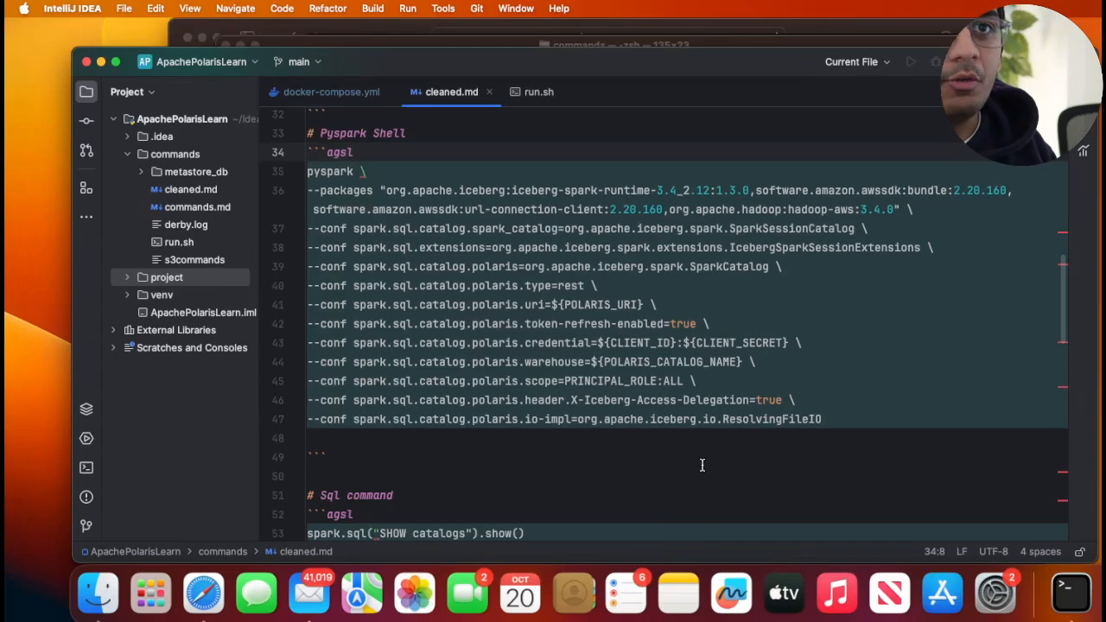
mouse_move(266, 370)
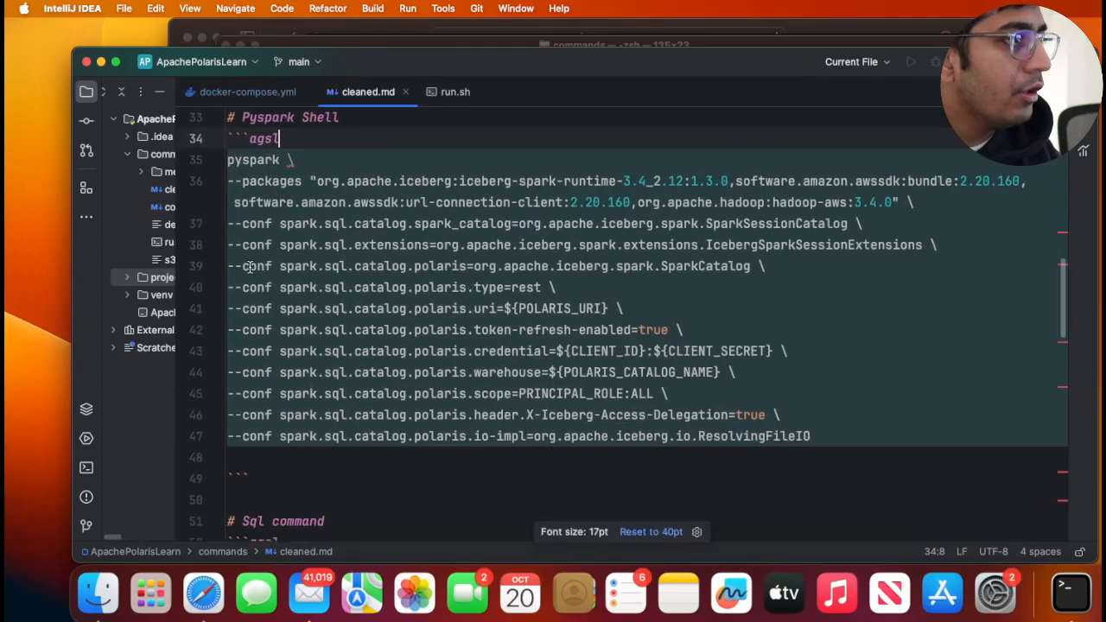
scroll("down", 3)
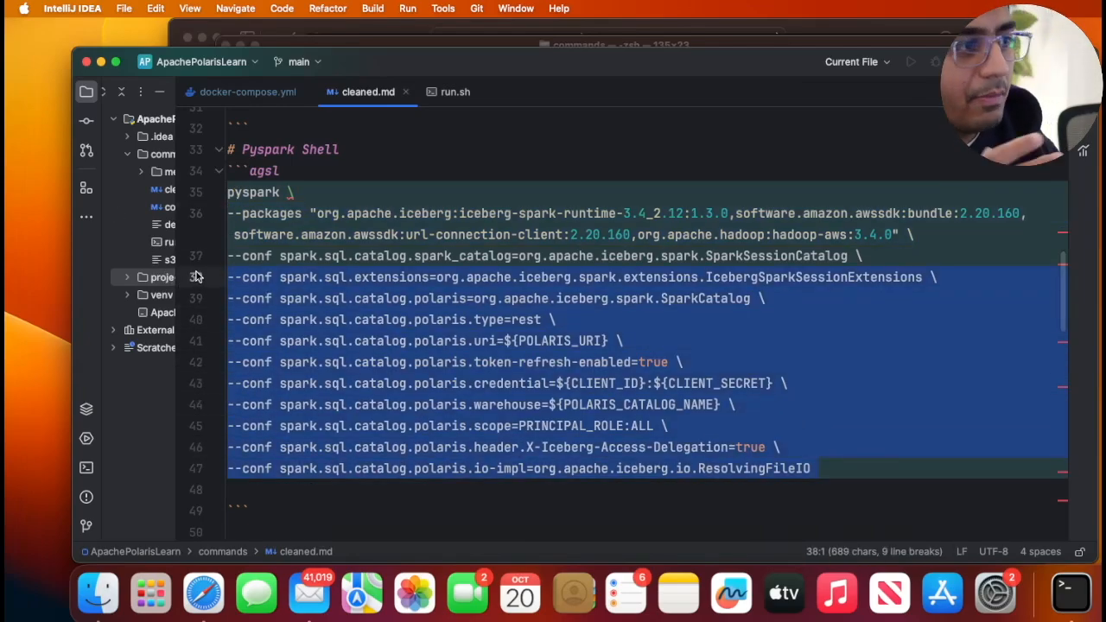
double_click(440, 384)
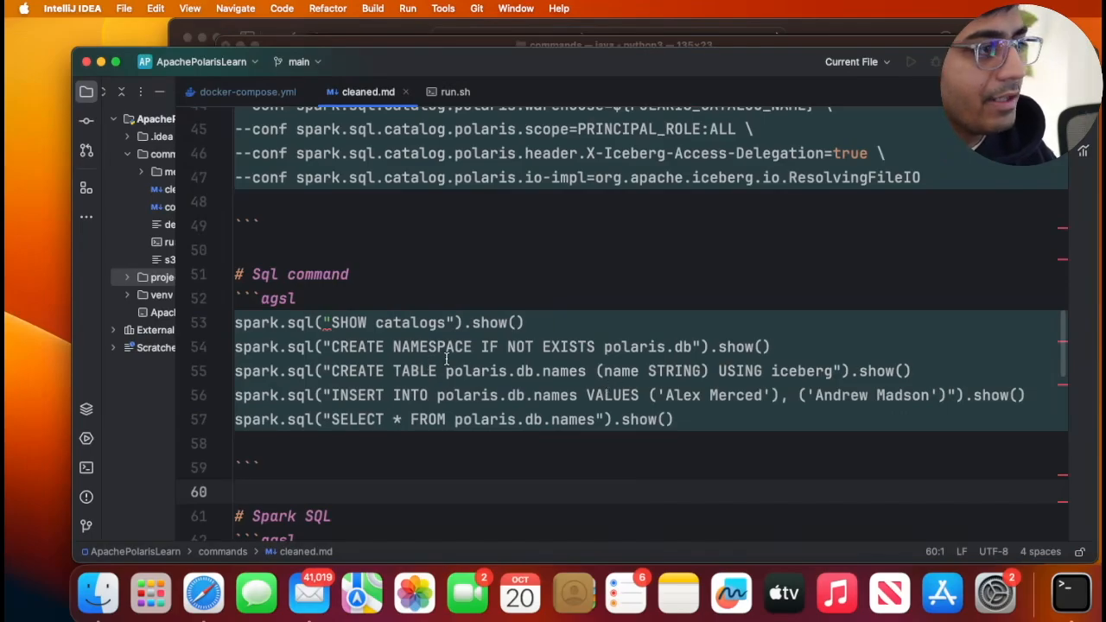
- Select the CREATE TABLE polaris.db.names statement to copy it
double_click(635, 346)
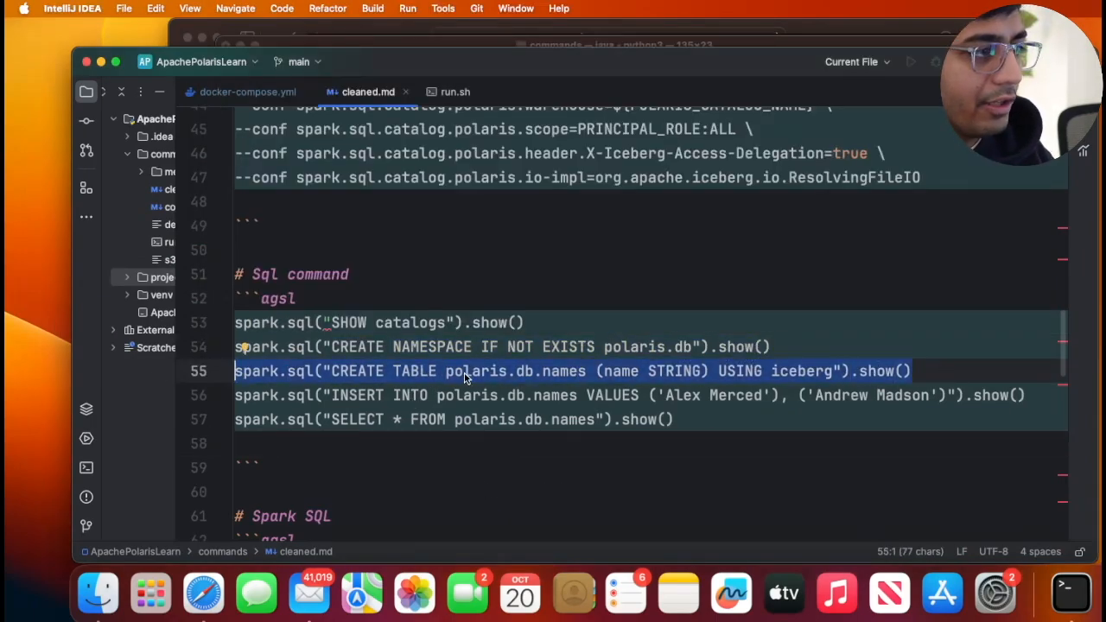
mouse_move(591, 380)
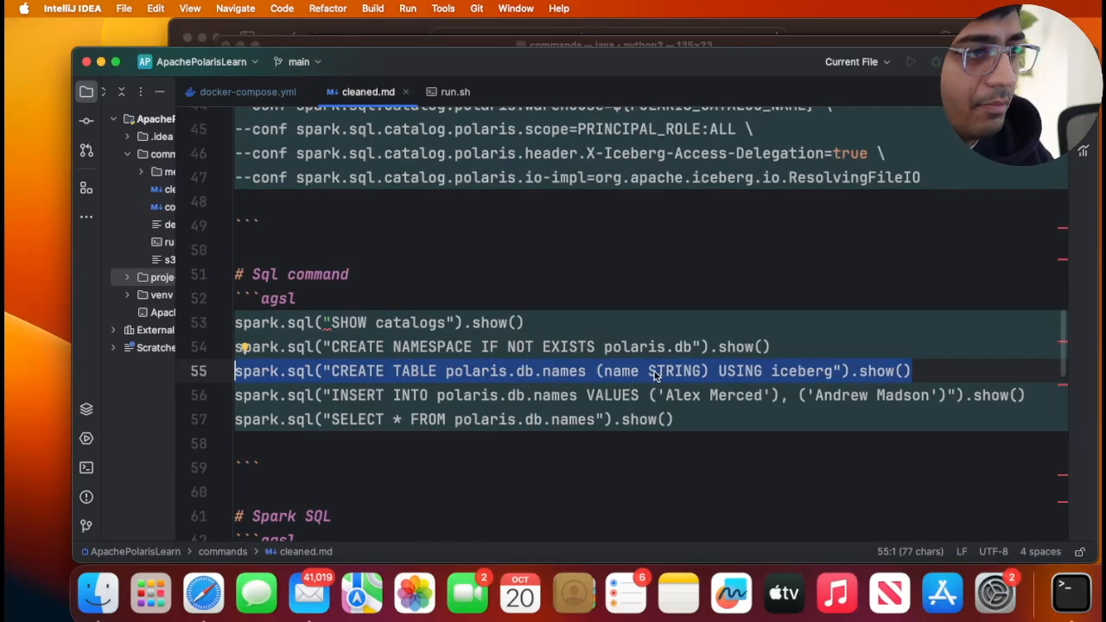
mouse_move(843, 379)
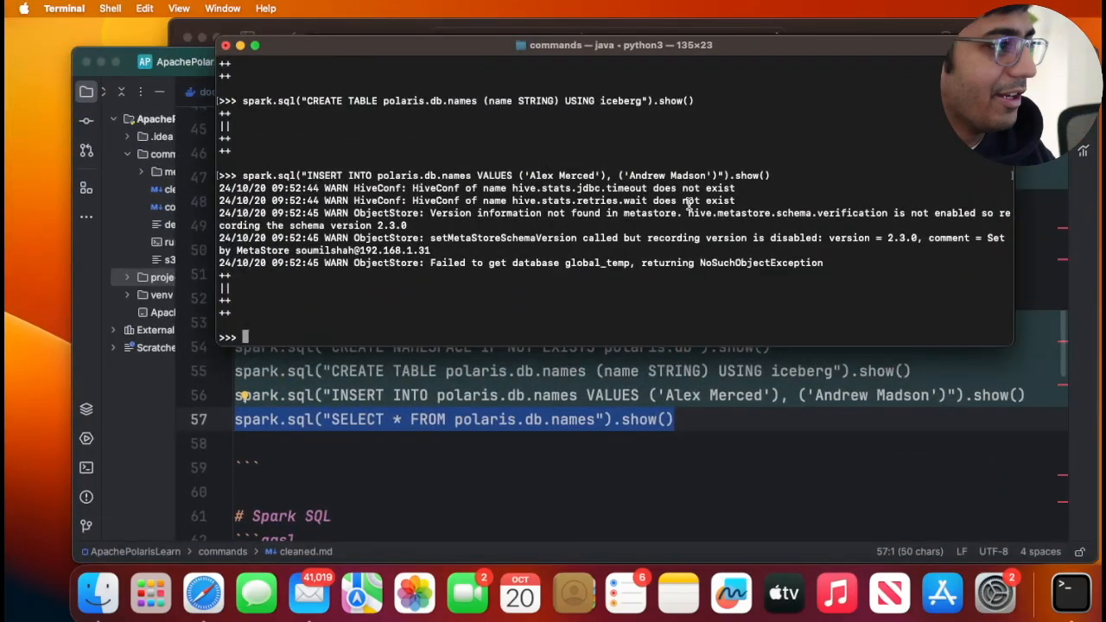
- Run SELECT * FROM polaris.db.names in PySpark, returning Alex Merced and Andrew Madson, then exit and clear
type("spark.sql(\"SELECT * FROM polaris.db.names\").show()")
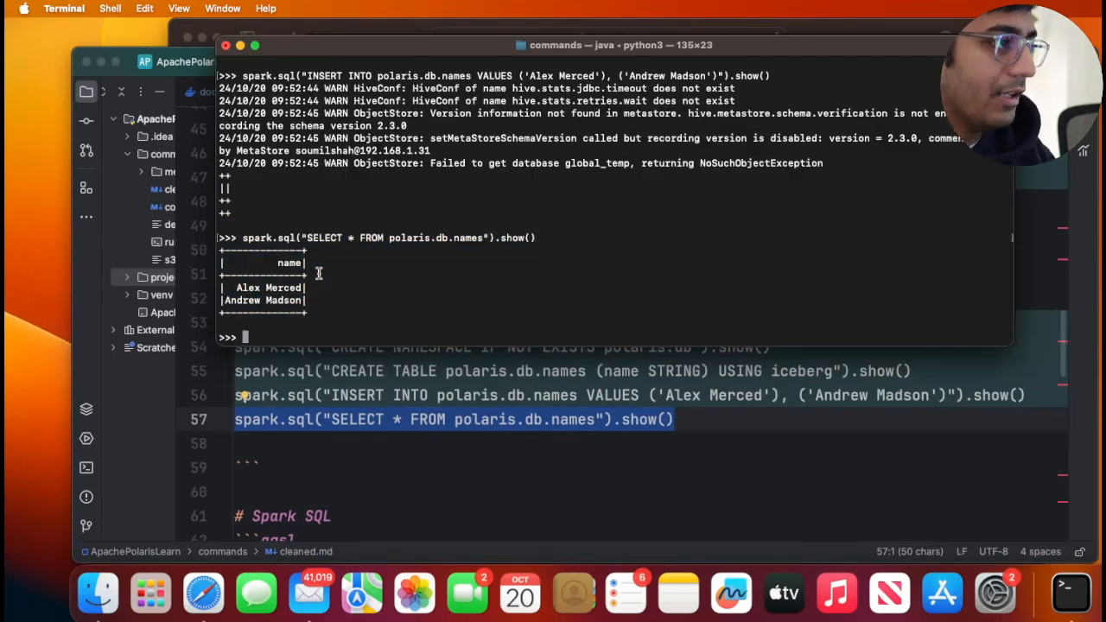
type("exit")
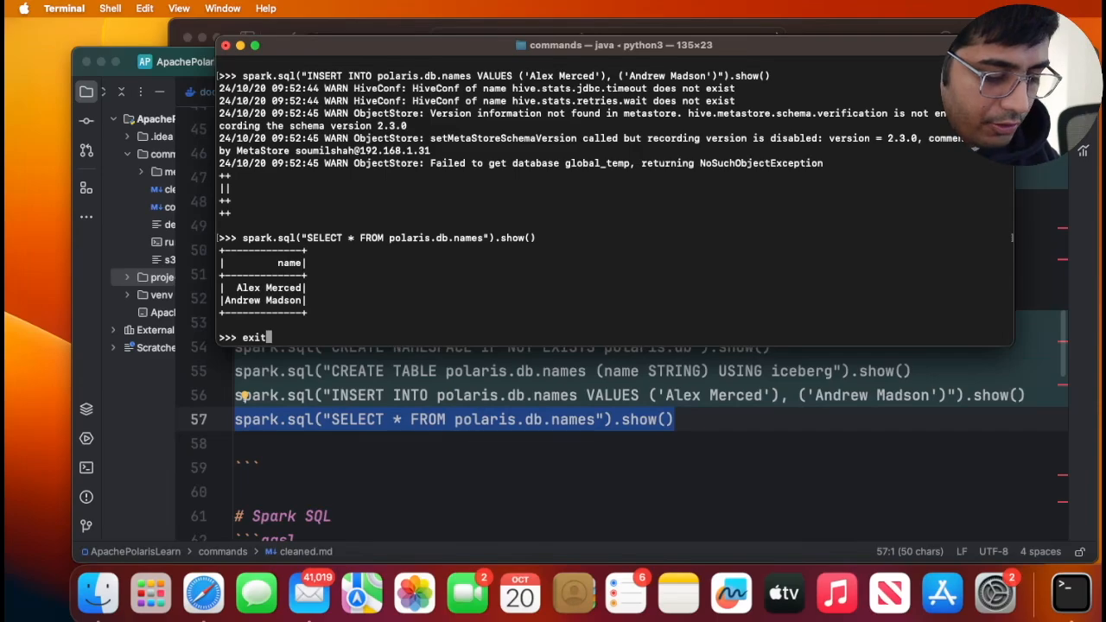
type("clkea")
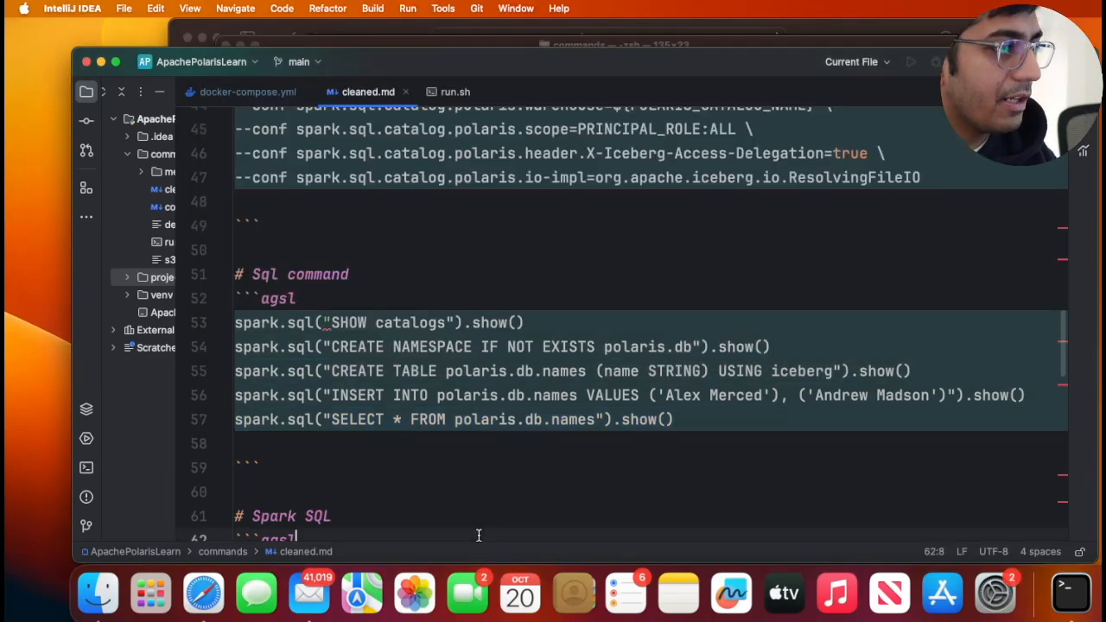
- Launch the spark-sql shell from the notes and select the SELECT query on polaris.db.names
scroll("down", 3)
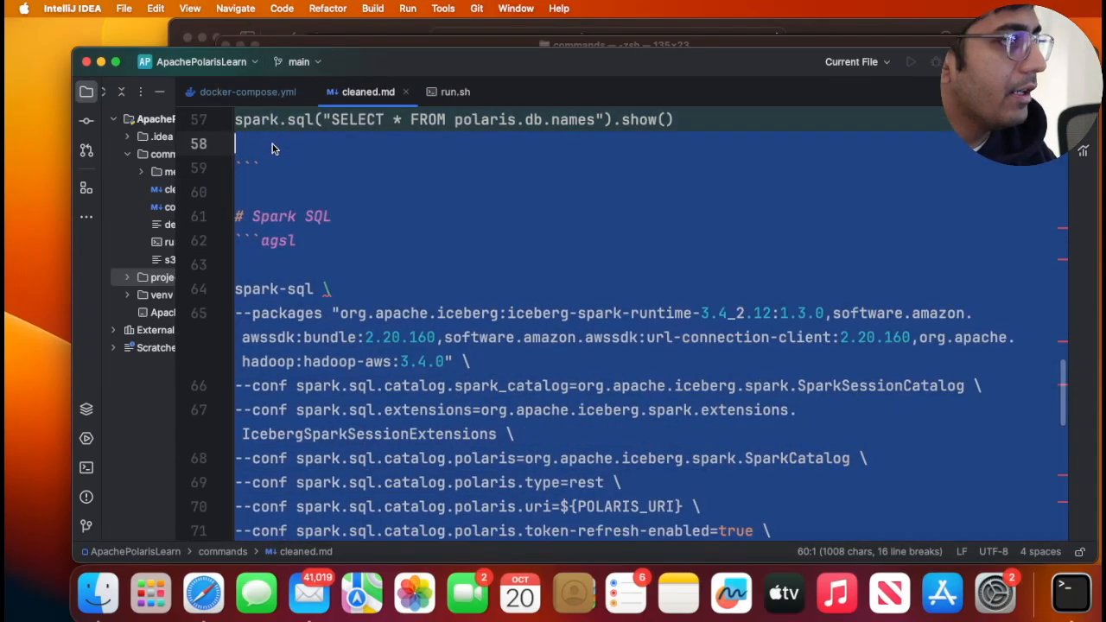
left_click(614, 45)
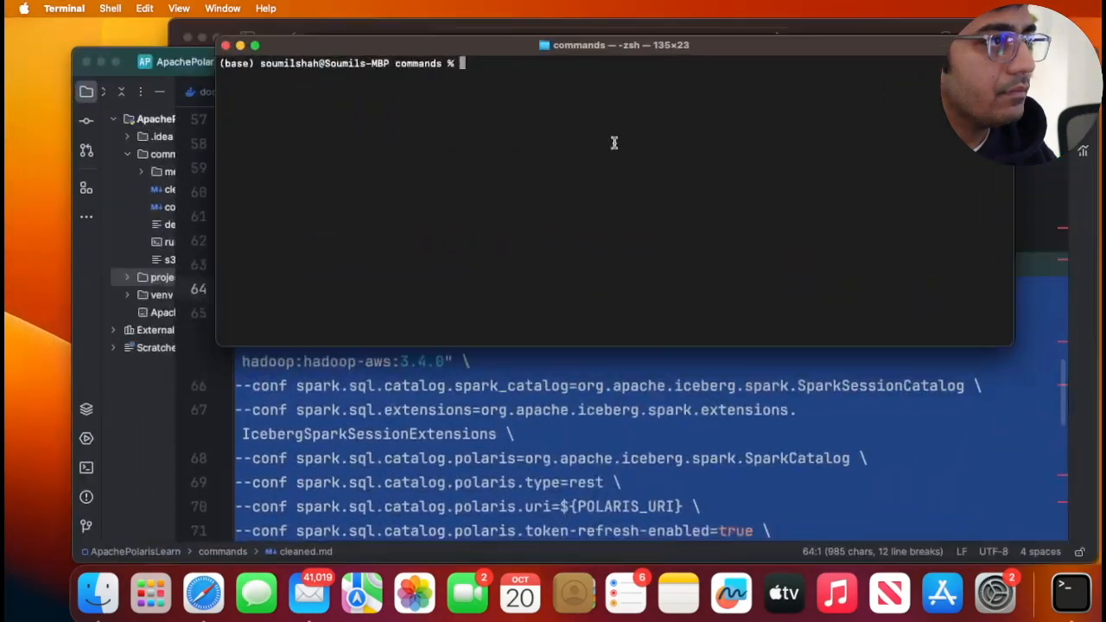
key("Return")
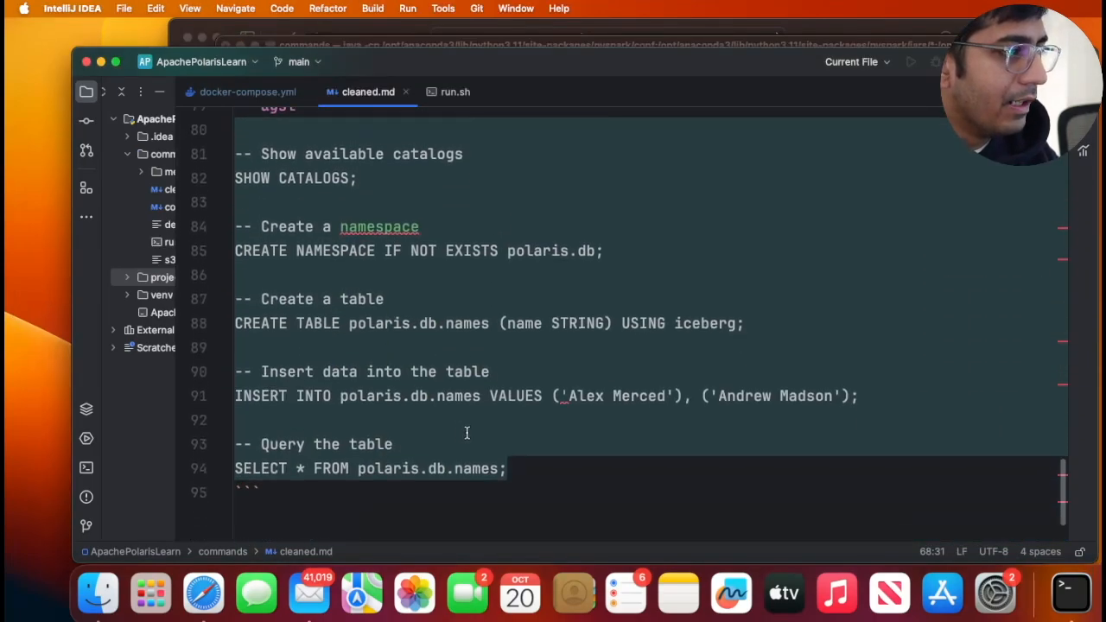
triple_click(370, 469)
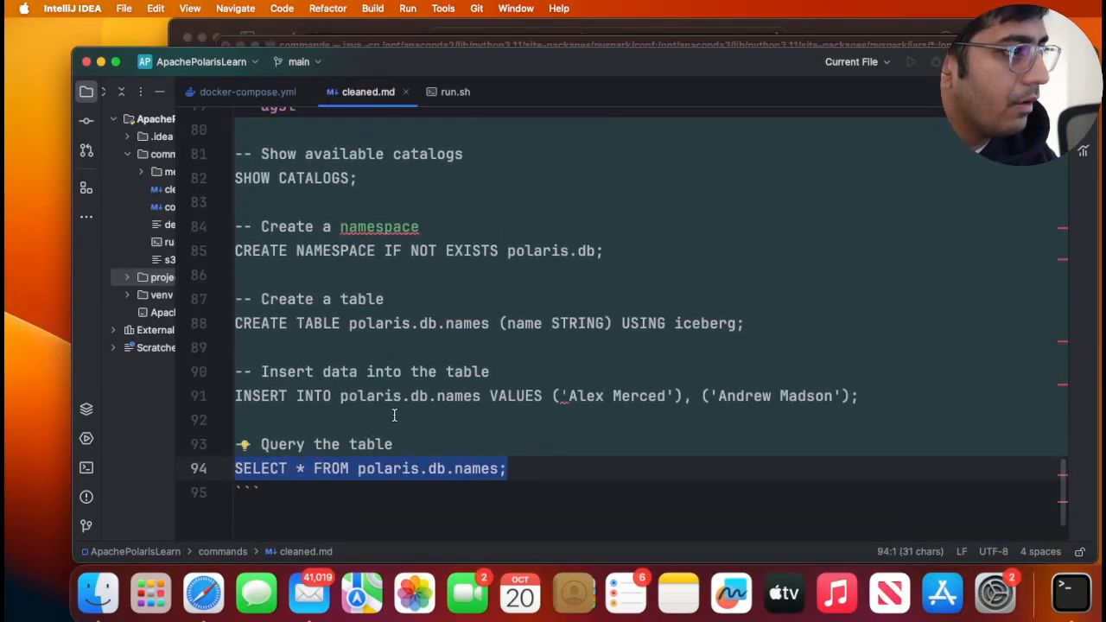
key("f3")
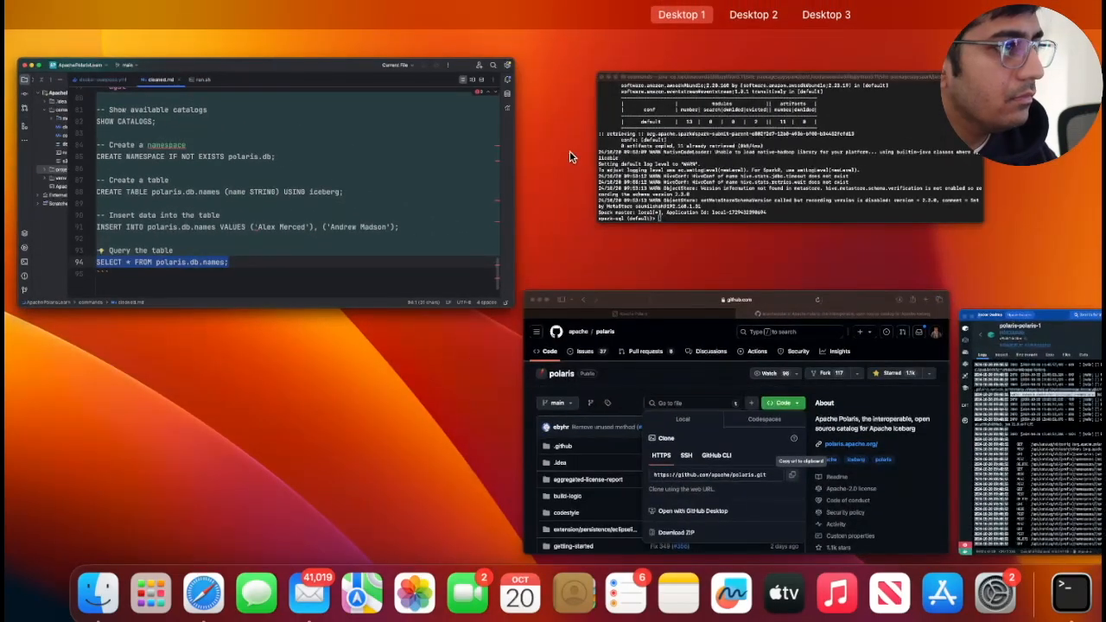